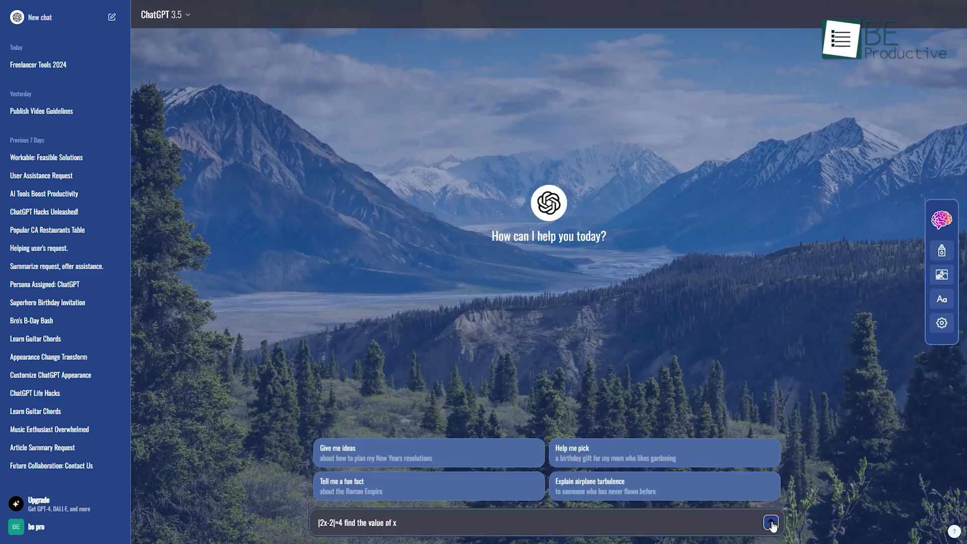
Send '[2x-2]=4 find the value of x' for ChatGPT to solve
click(770, 524)
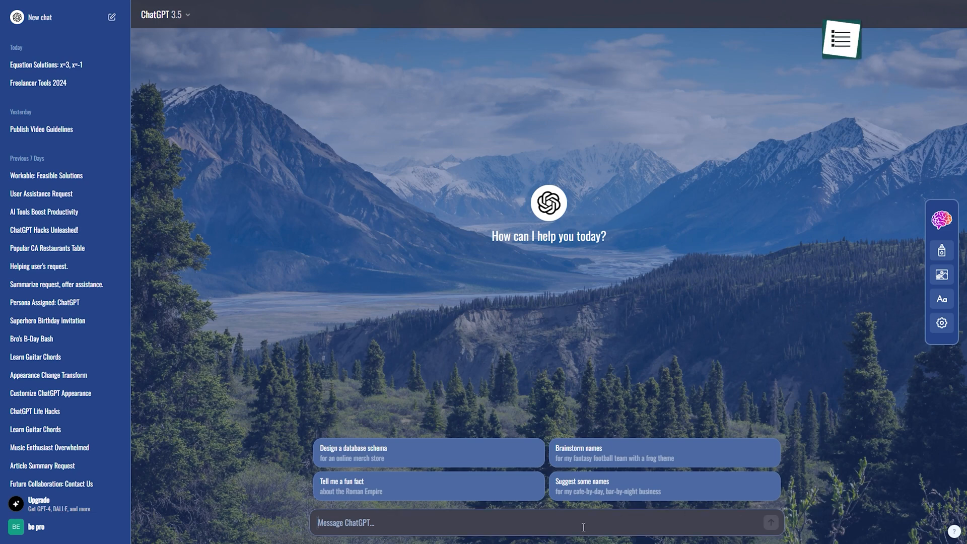
Ask ChatGPT 'teach me the drum tabs' and scroll through the reply
text(teach me the drum tabs)
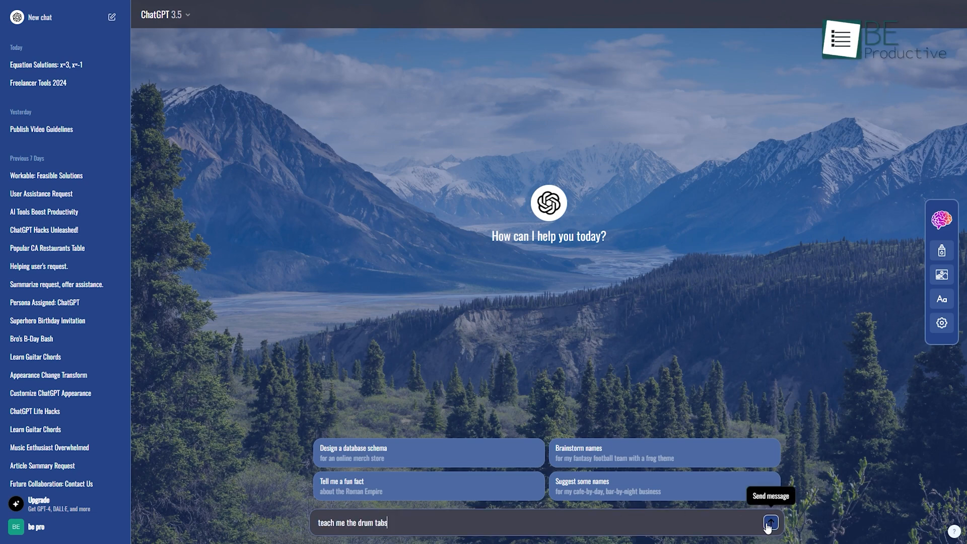
click(773, 521)
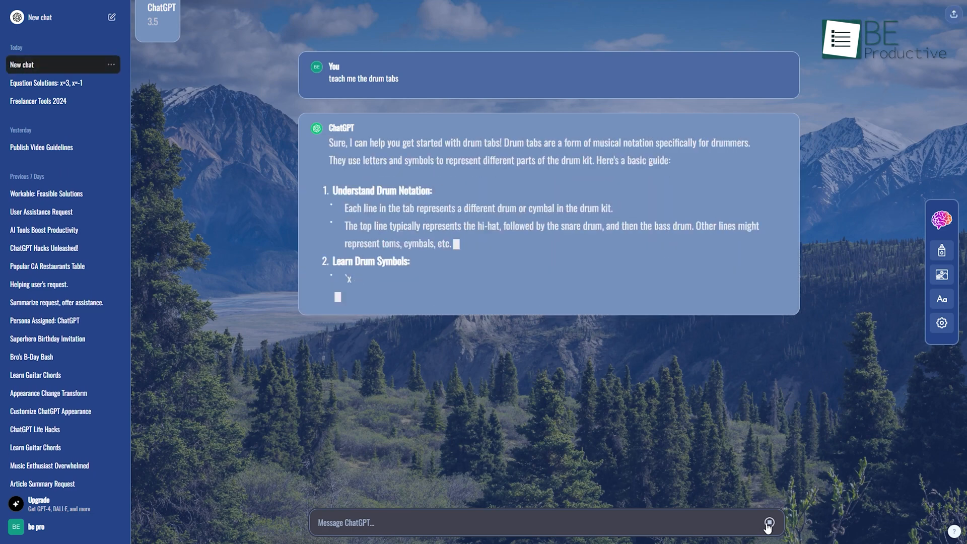
scroll(down, 3)
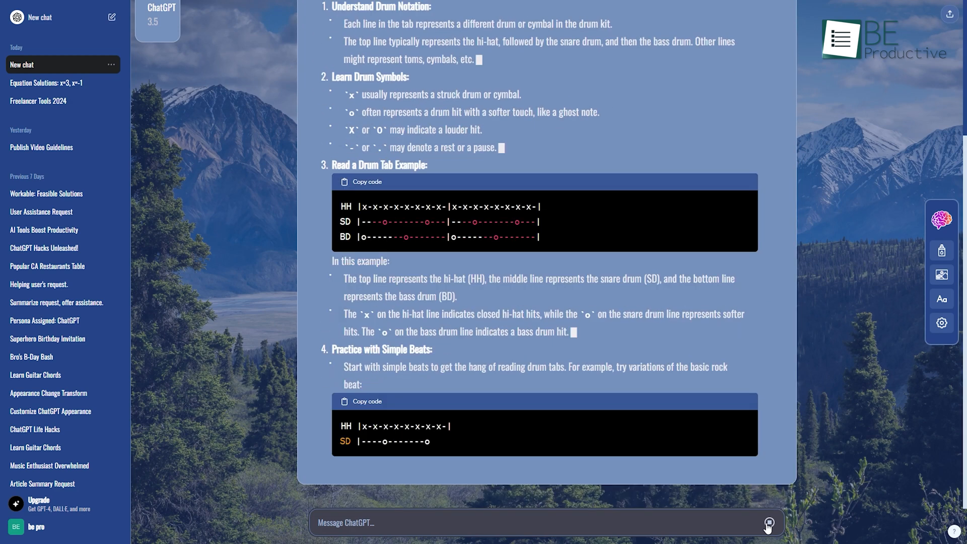
scroll(down, 3)
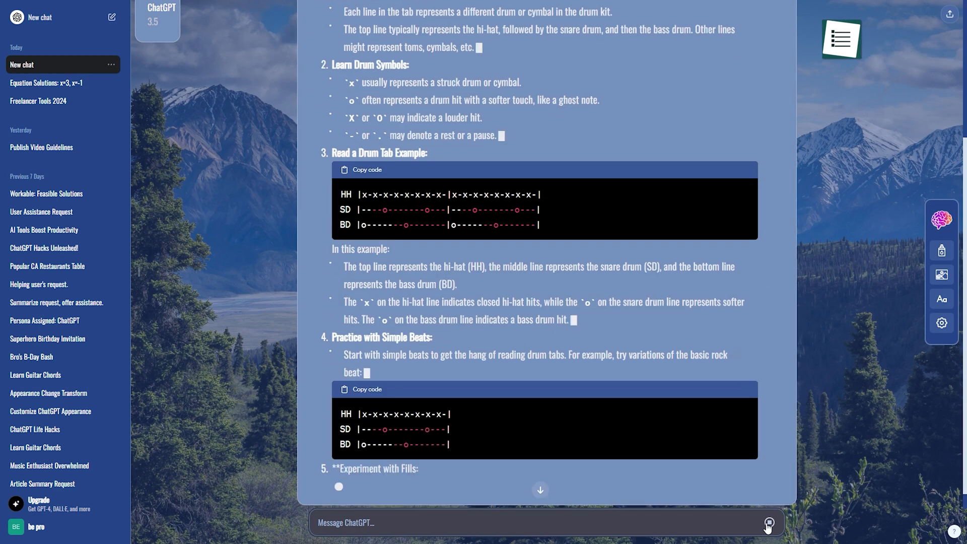
scroll(down, 3)
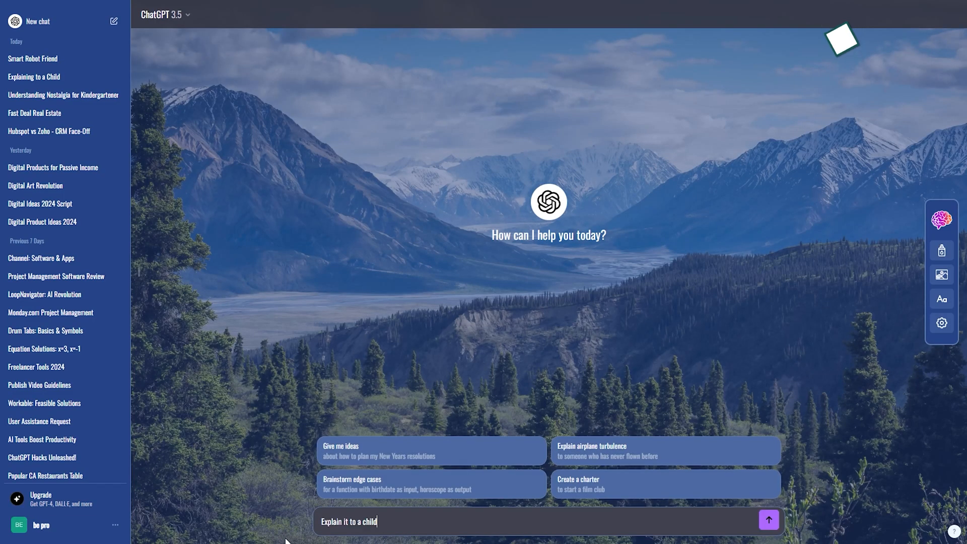
Send 'Explain it to a child', then the topic 'Quantum theory'
click(769, 520)
text(A)
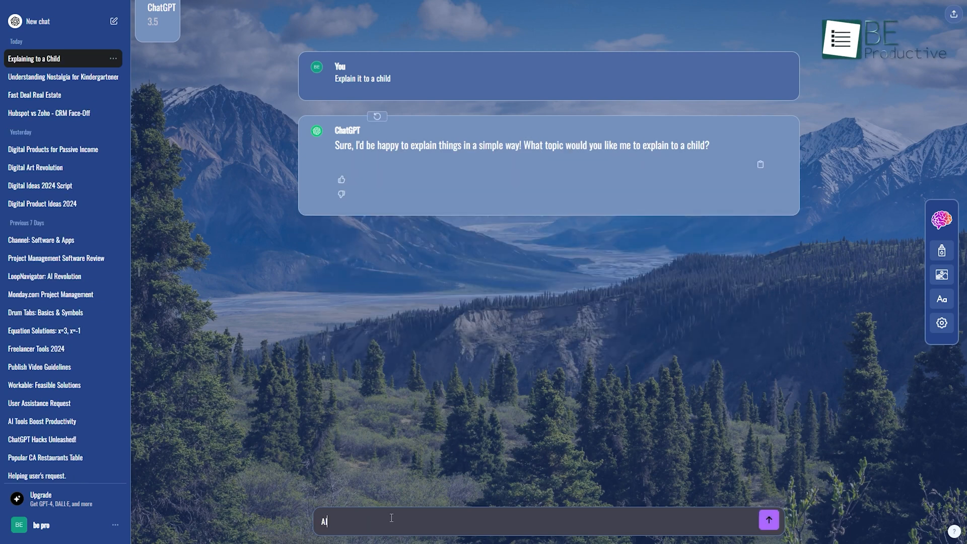
click(769, 520)
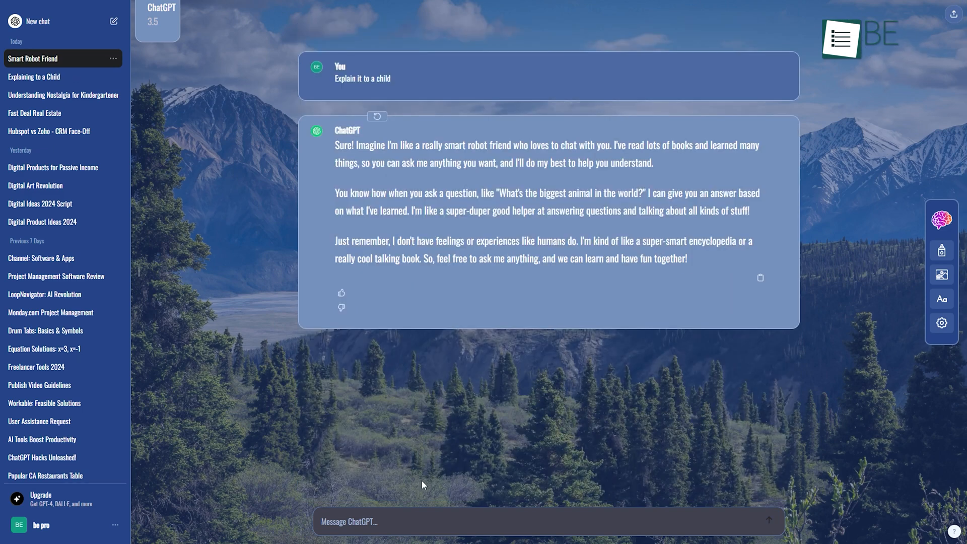
text(Quantum theory)
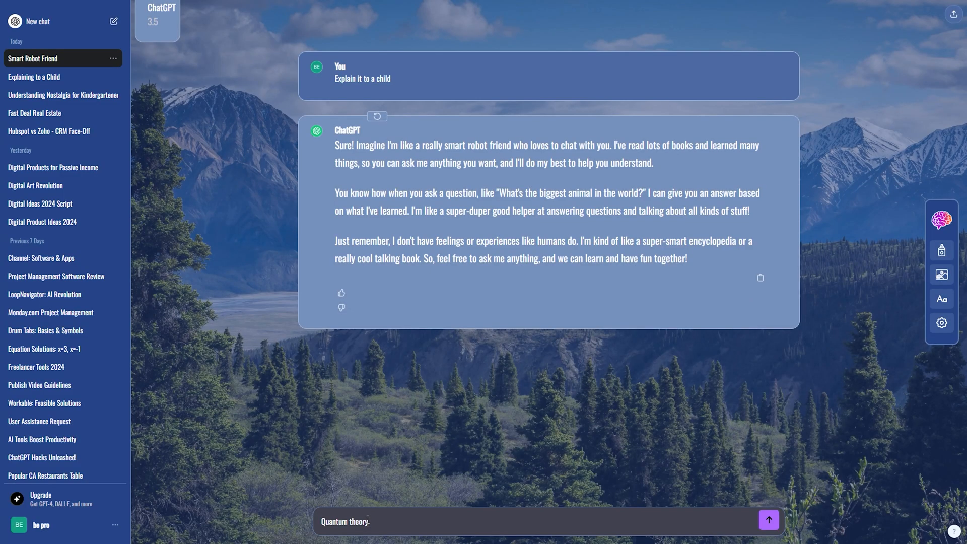
click(769, 520)
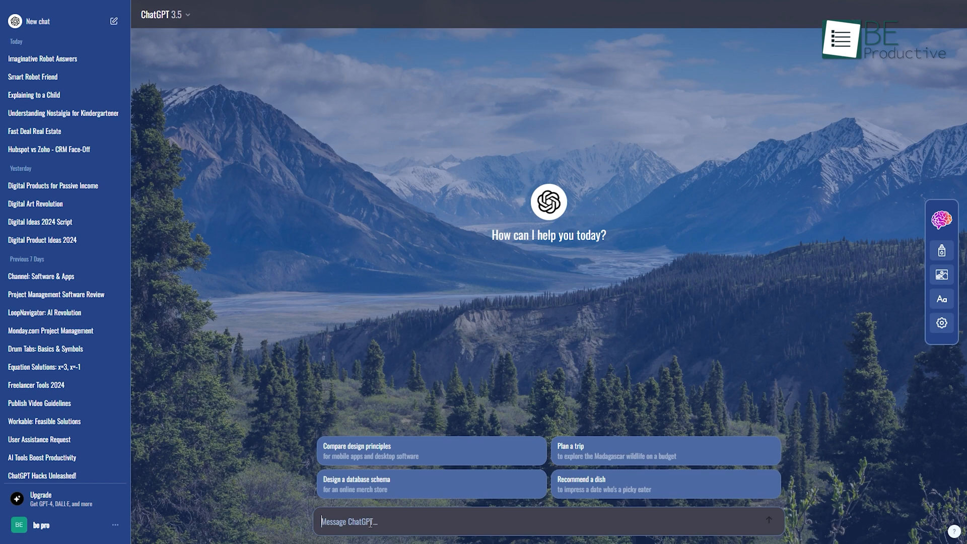
Request a younger brother's birthday invitation, then a version prefixed 'Act as a superhero.'
text(write a birthday invitation for my younger brother's birthday)
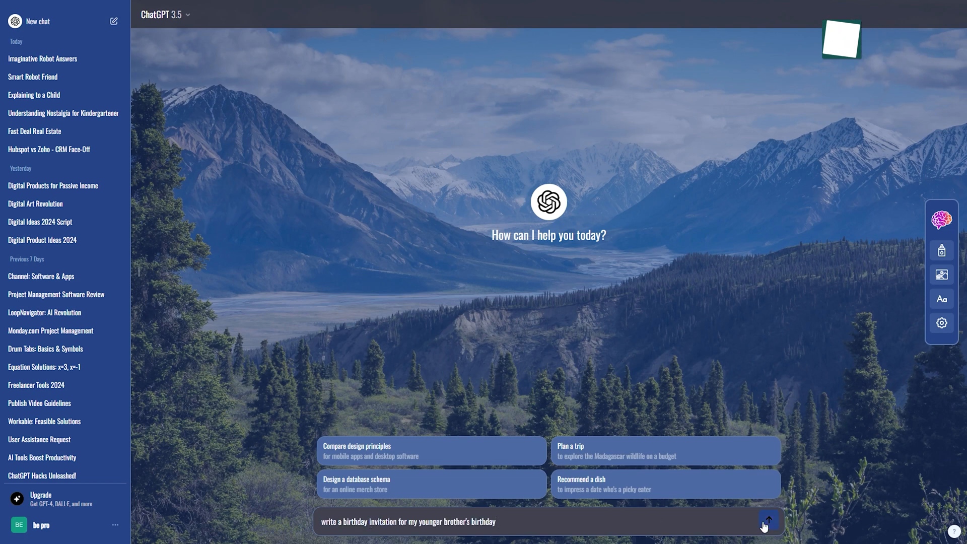
click(769, 520)
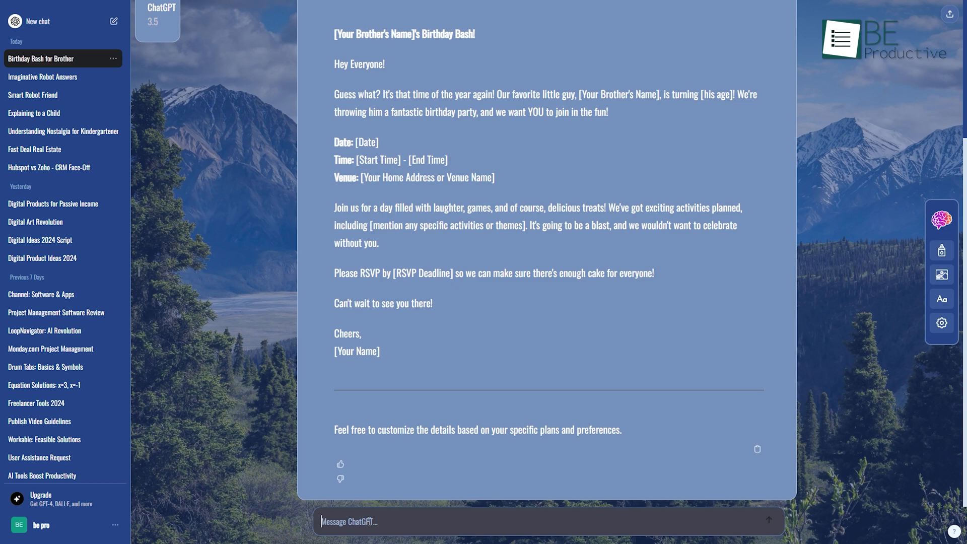
text(Act as a superhero.write a birthday invitation for my younger brother's birthday)
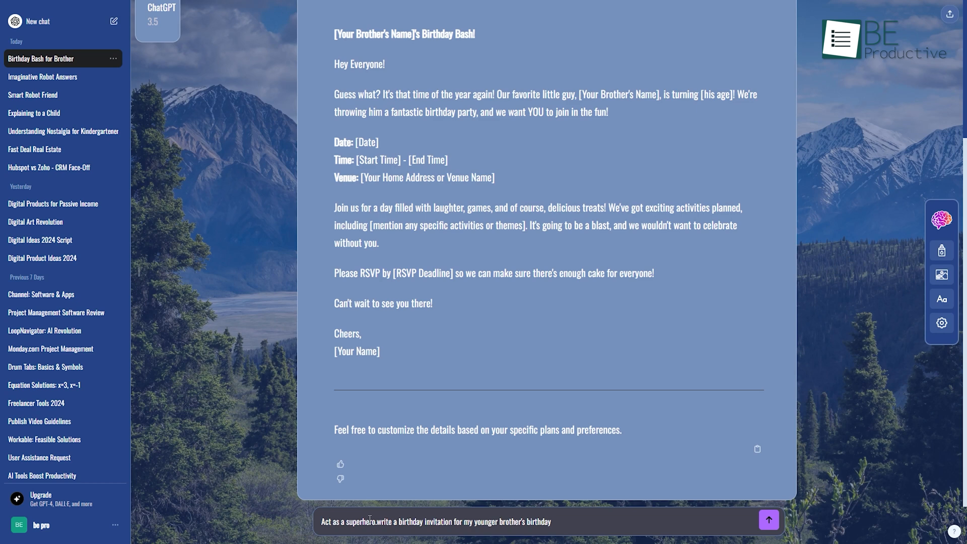
click(769, 519)
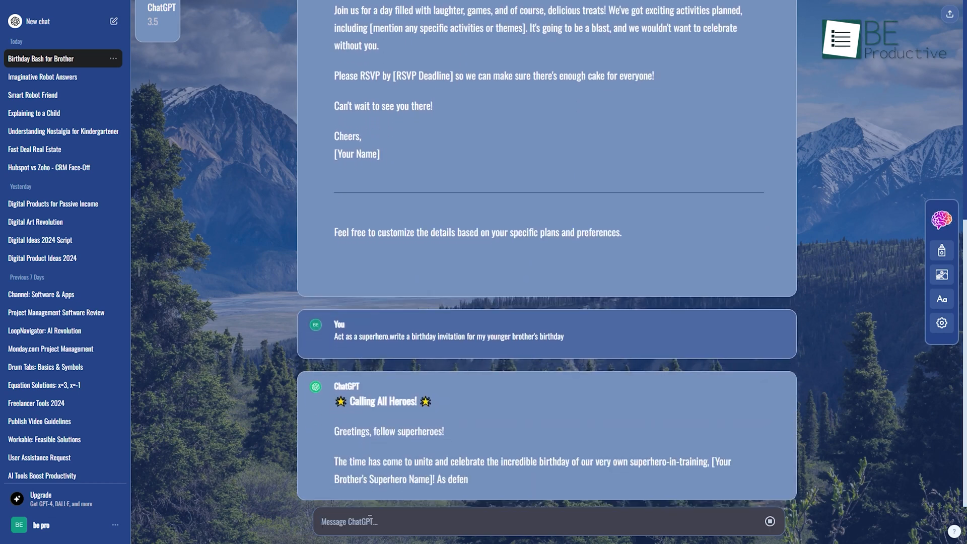
scroll(down, 3)
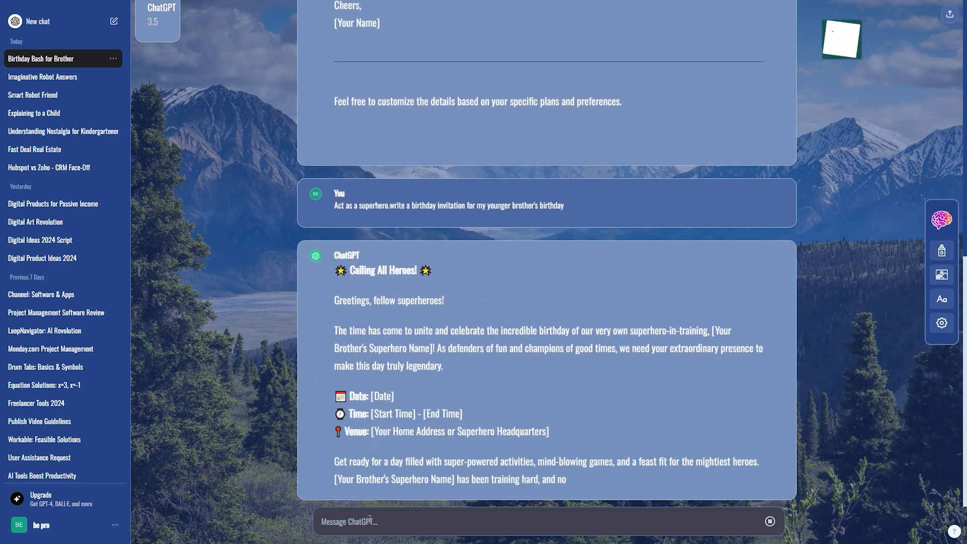
scroll(down, 3)
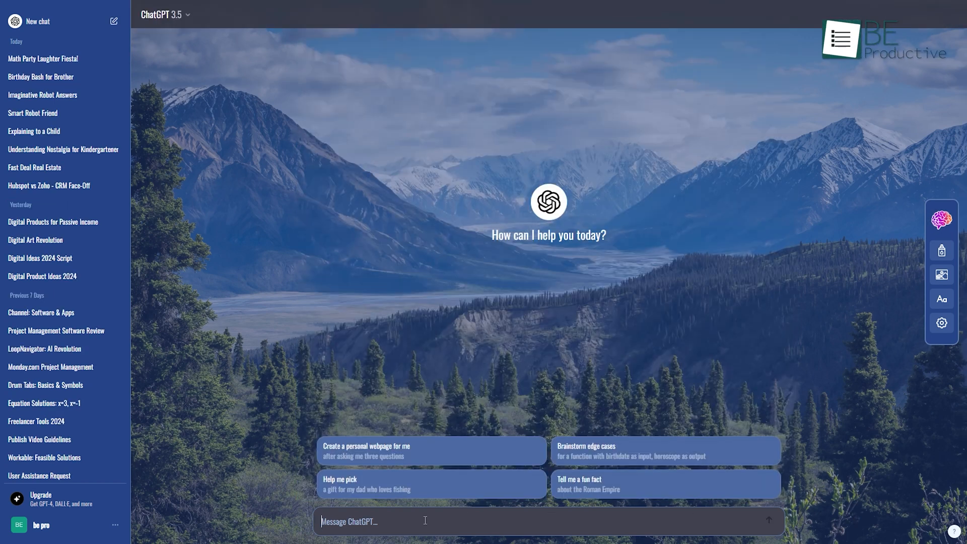
Request an alphabetical table of popular California restaurants with specialty and rating columns
text(Create a table of popular restaurants to visit in California, sorted alphabetically, and have a column for their specialty and ratings)
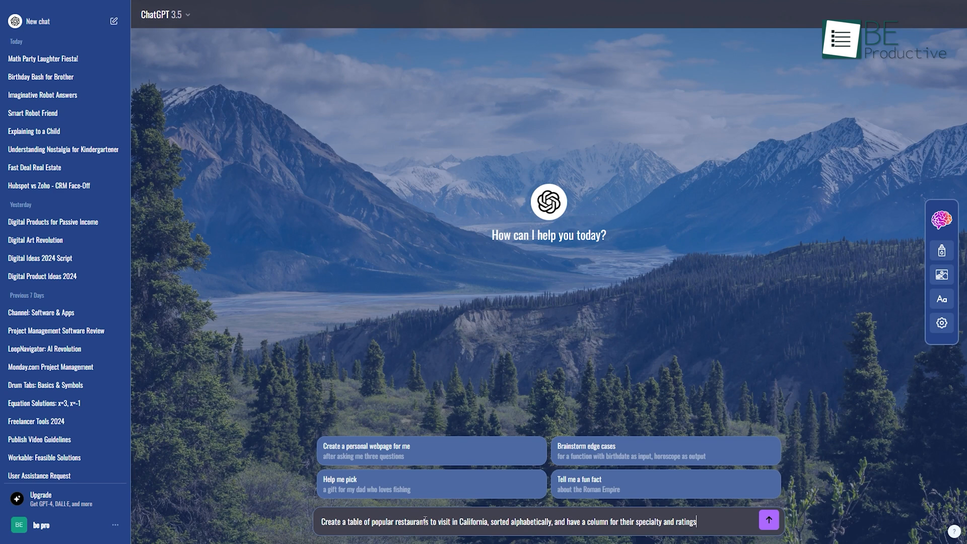
click(769, 520)
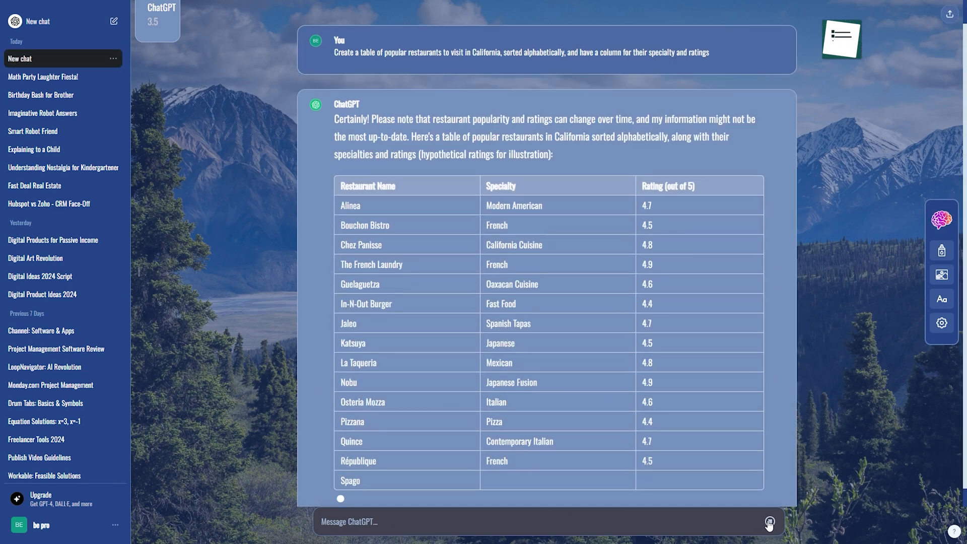
scroll(down, 3)
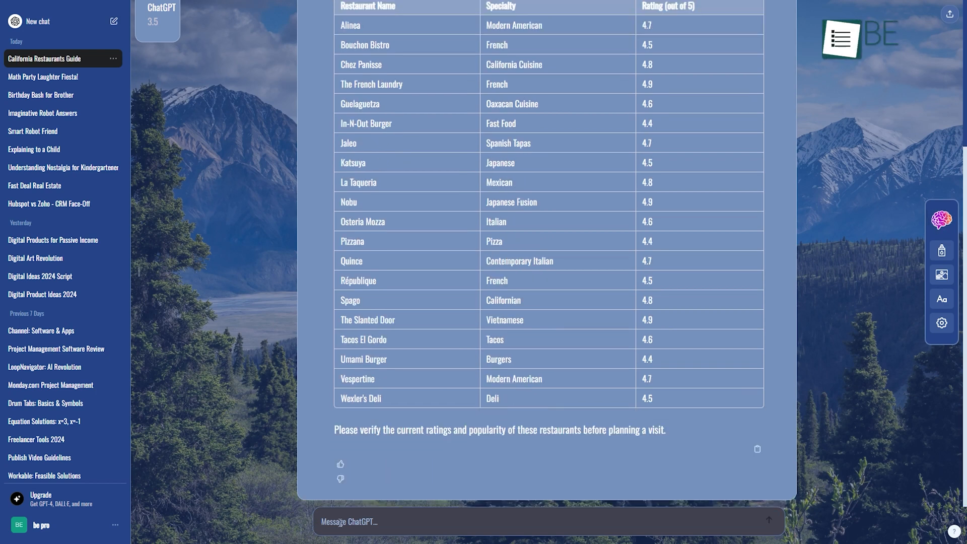
Send 'Write a HTML code for hello world' to ChatGPT
text(Write a HTML code for hello world)
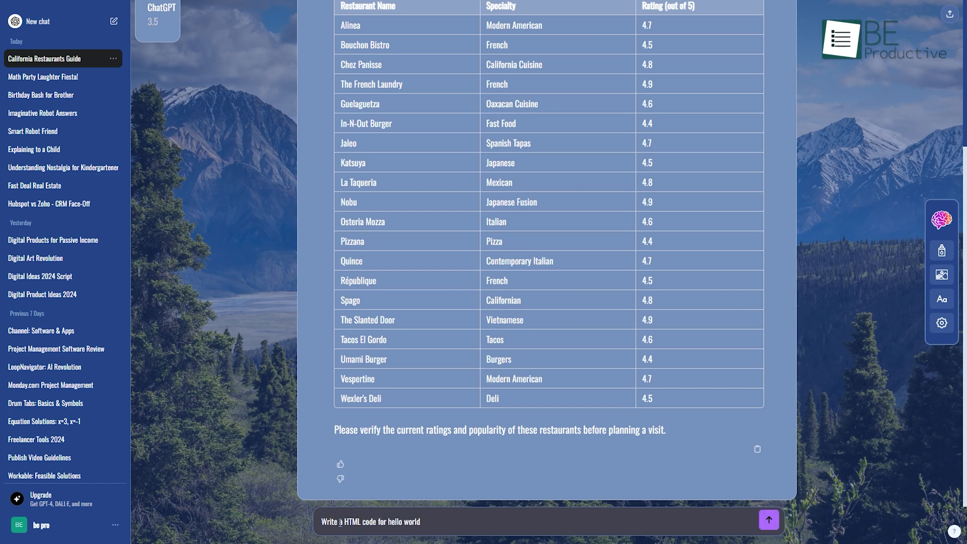
click(768, 520)
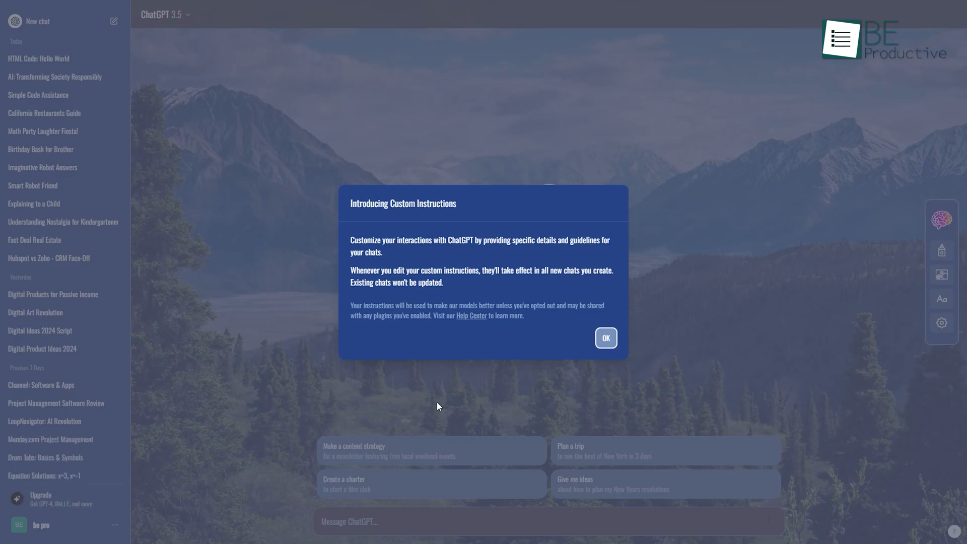
Save custom instructions 'Response like a copywriter', then 'Response like a comedian'
click(606, 338)
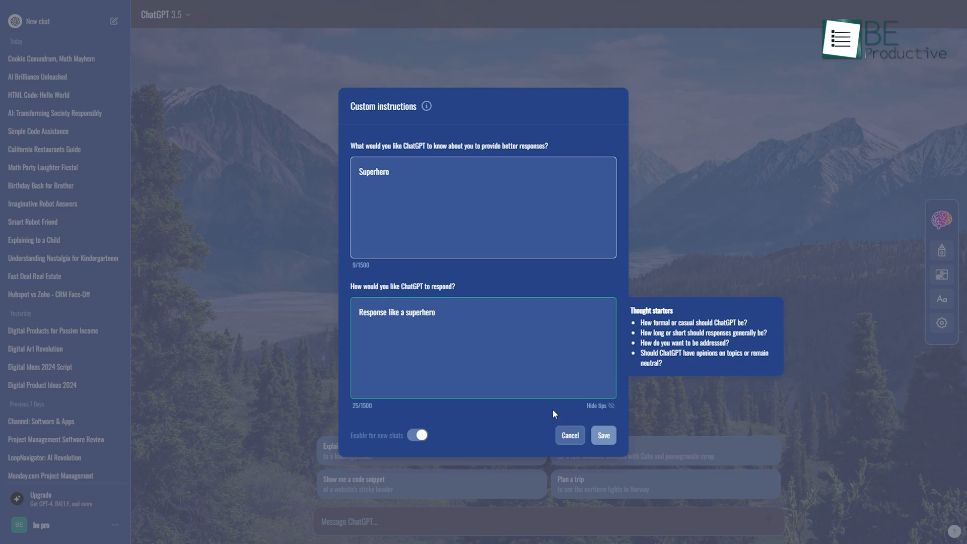
click(603, 436)
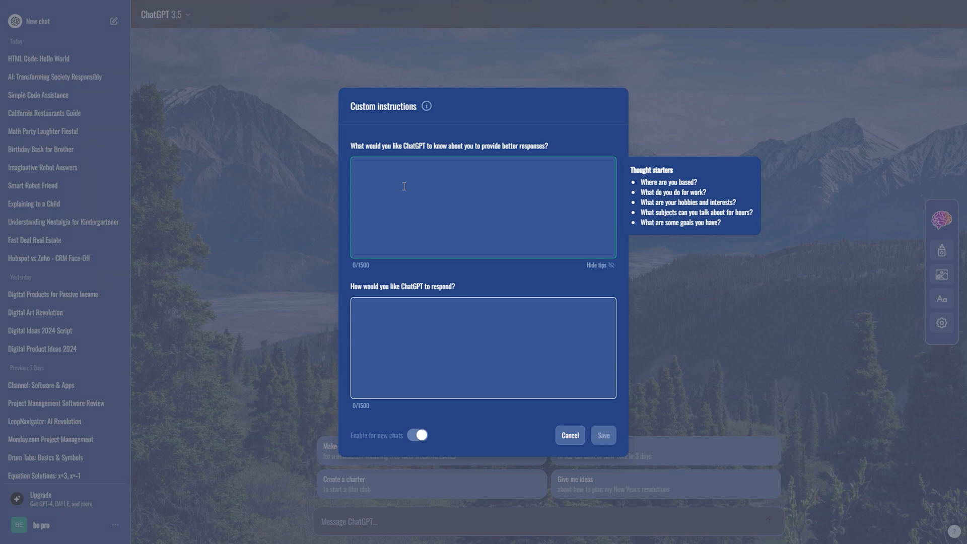
text(Response like a copywriter)
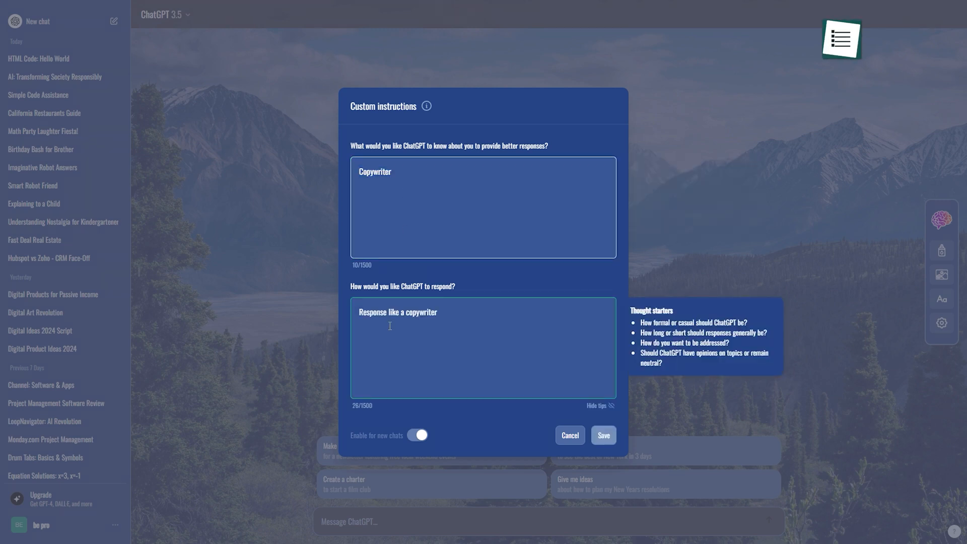
click(604, 436)
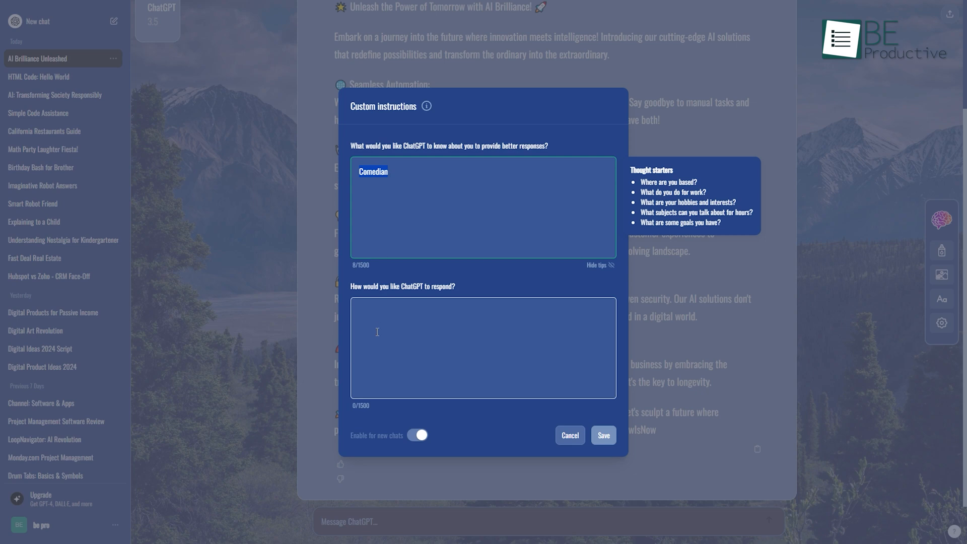
text(Response like a comedian)
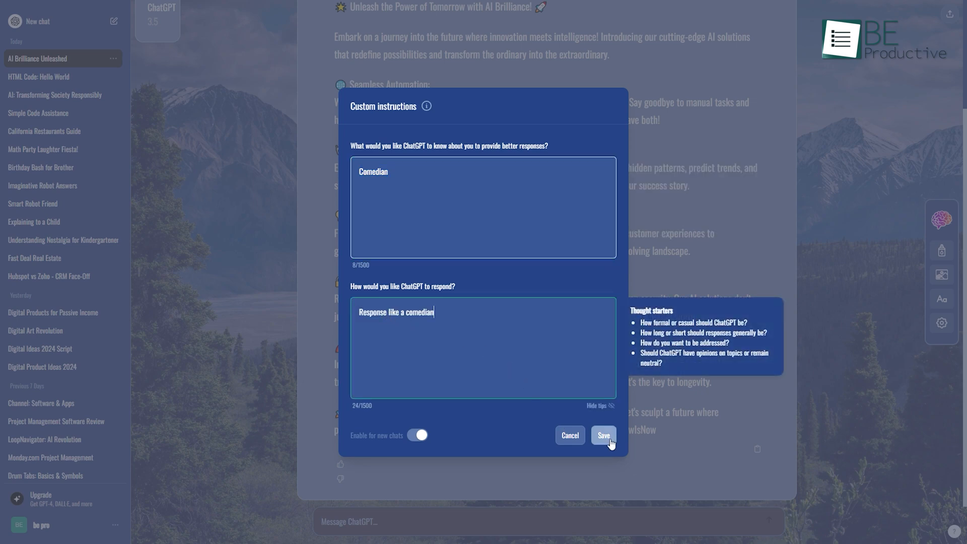
click(603, 435)
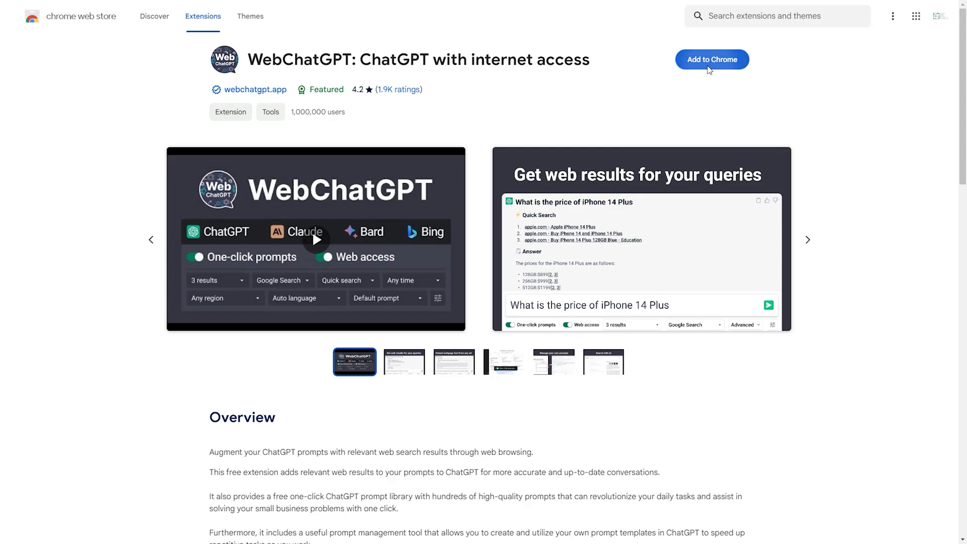
Add the WebChatGPT extension to Chrome
click(712, 60)
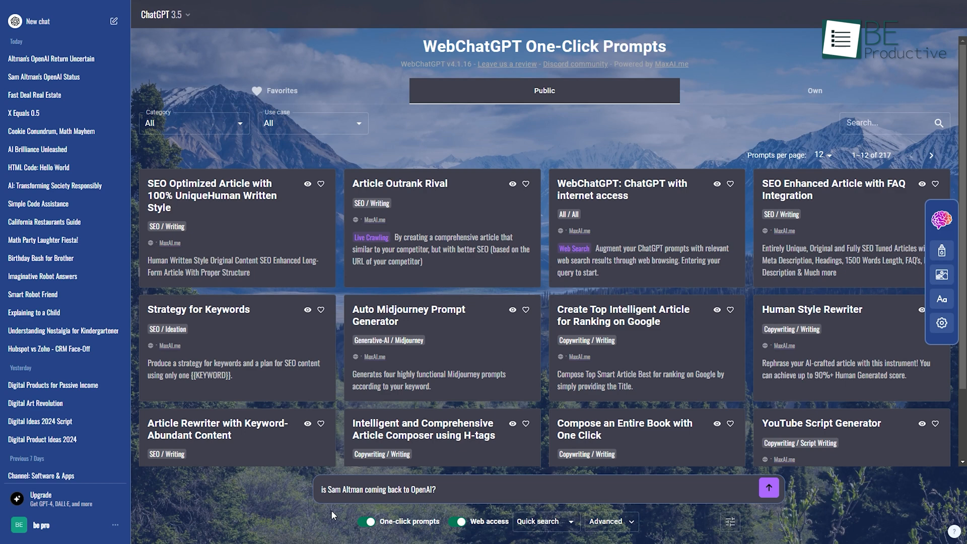
Send the Sam Altman question with WebChatGPT web access, checking the Advanced and Web access toggles
click(769, 488)
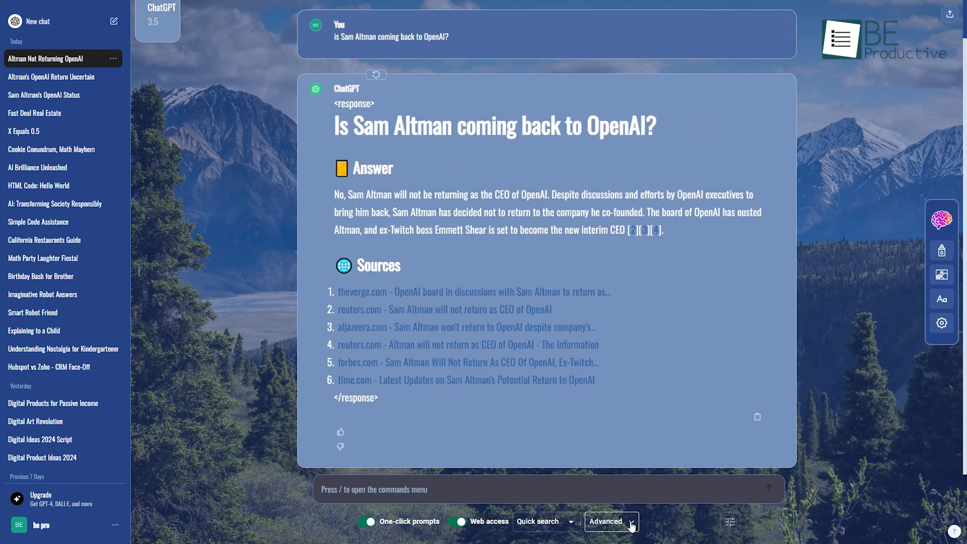
click(611, 521)
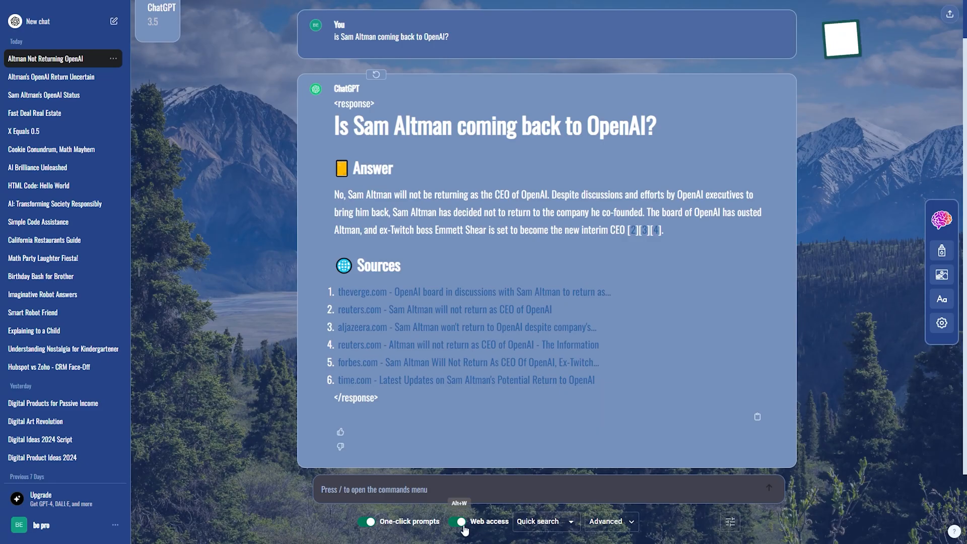
click(460, 522)
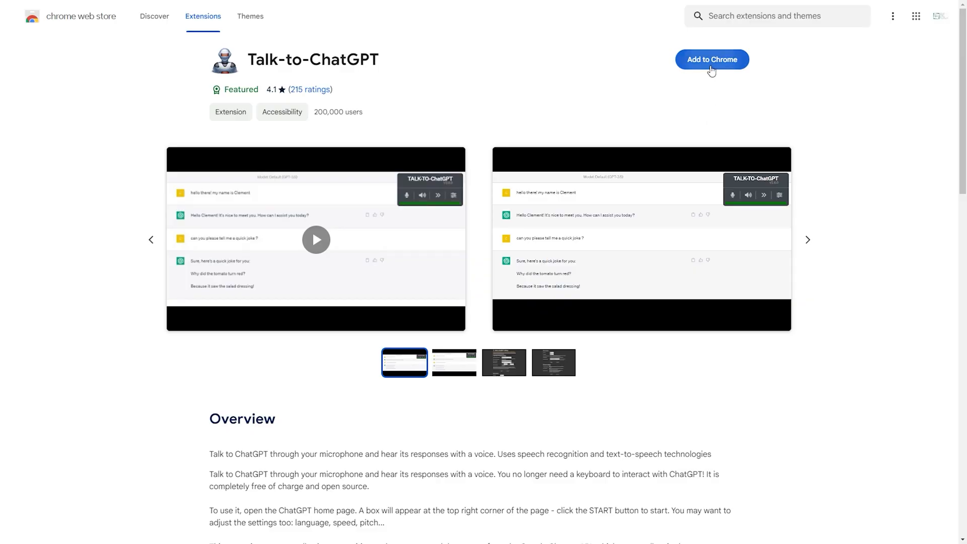
Add the Talk-to-ChatGPT voice extension to Chrome
click(712, 59)
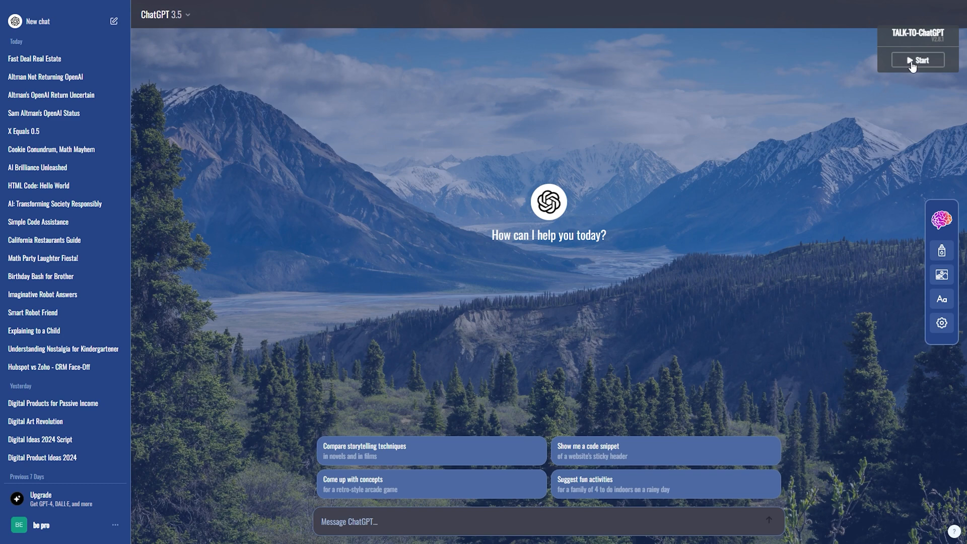
Start the Talk-to-ChatGPT voice chat, allow the microphone, and edit the AI talking speed
click(917, 60)
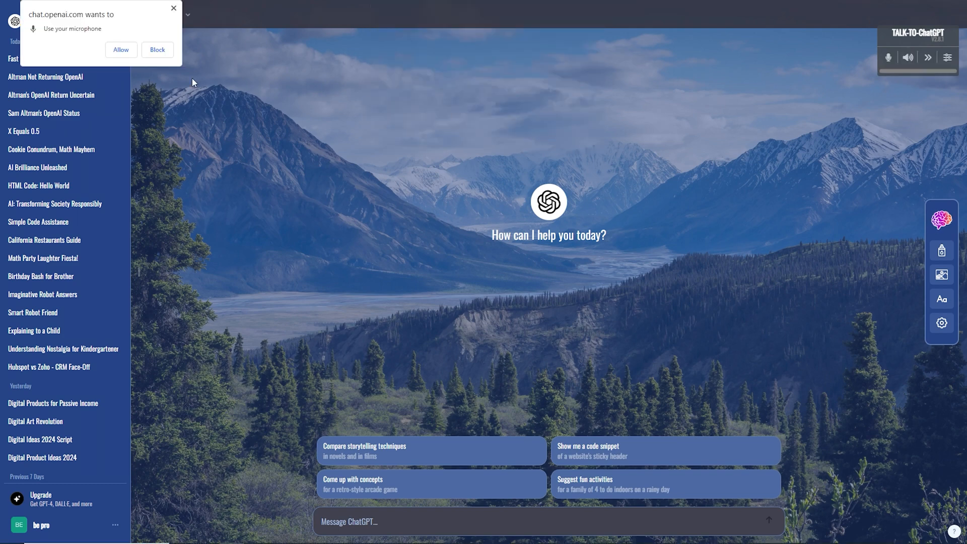
click(942, 322)
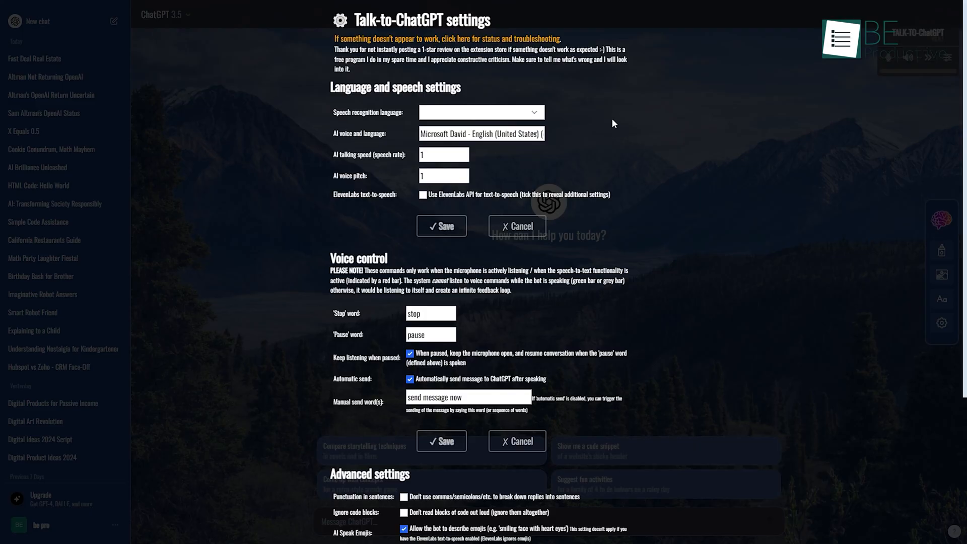
click(481, 112)
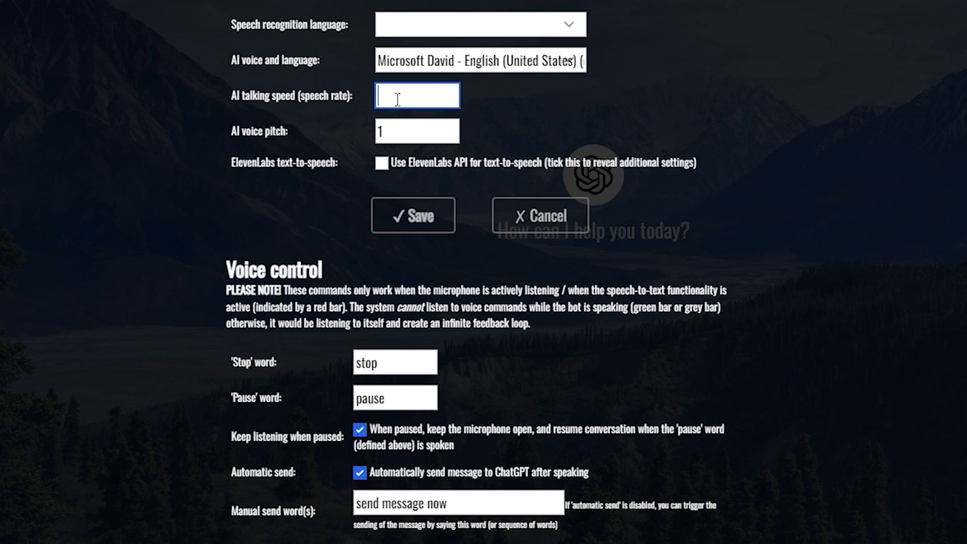
scroll(down, 3)
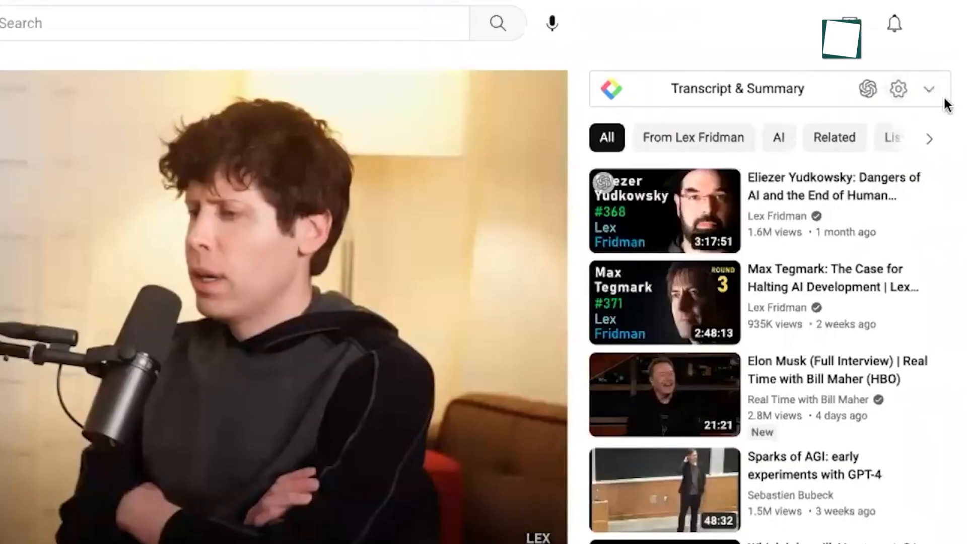
Expand the Transcript & Summary panel on the Glasp video and add YouTube Summary extension
click(928, 89)
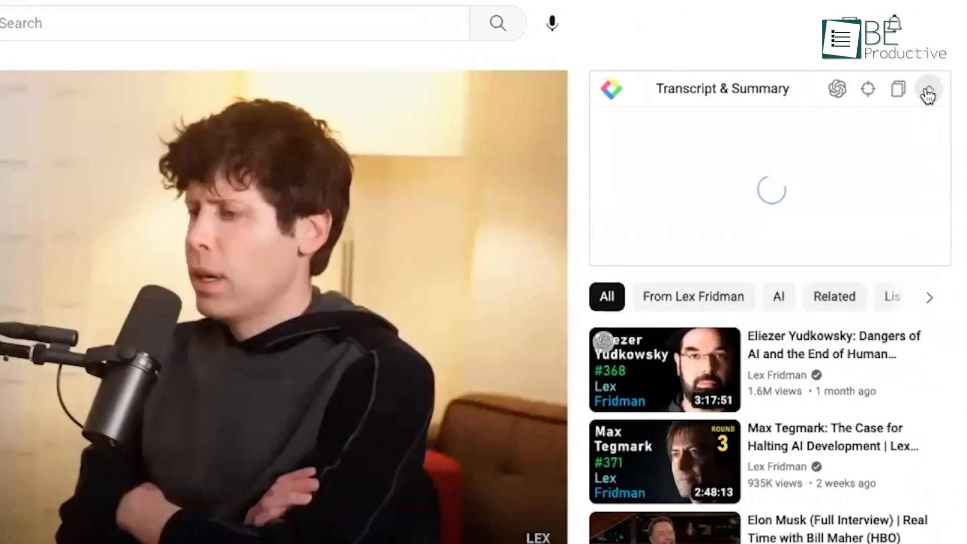
click(926, 91)
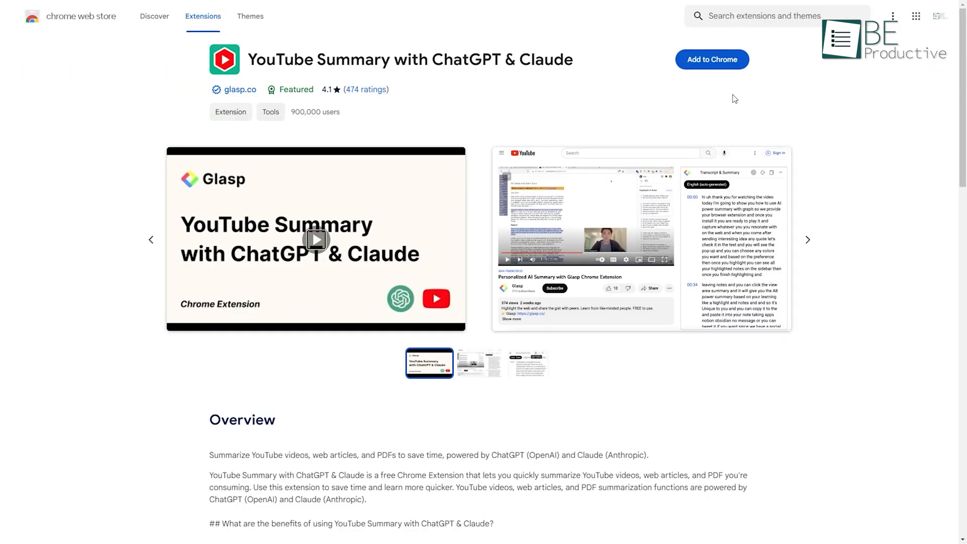
click(713, 59)
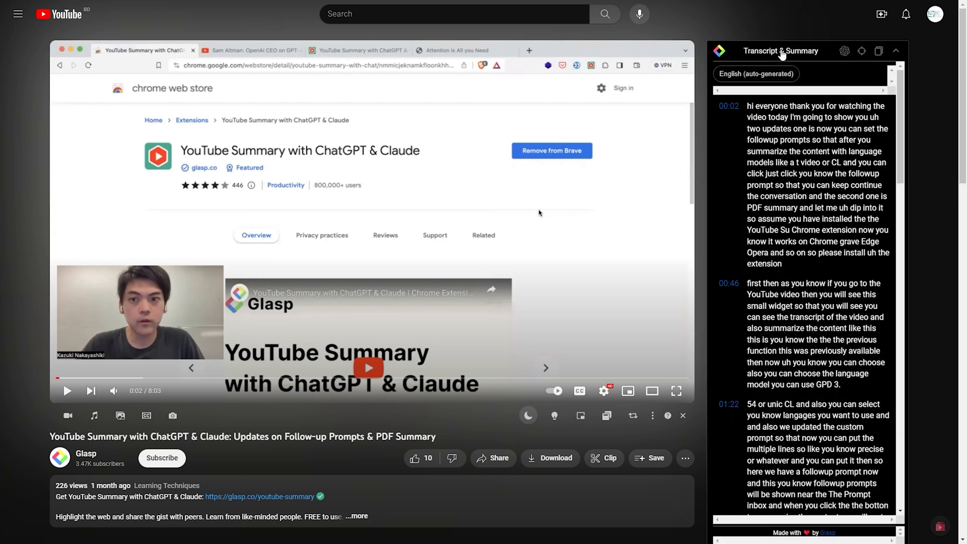
Request the AI summary of The Verge's peak iPhone video transcript
scroll(down, 3)
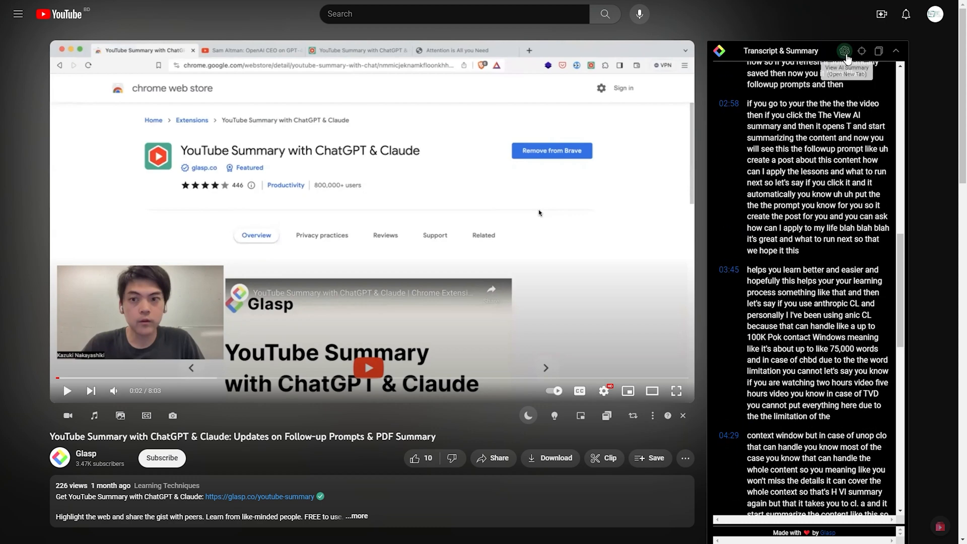
click(845, 50)
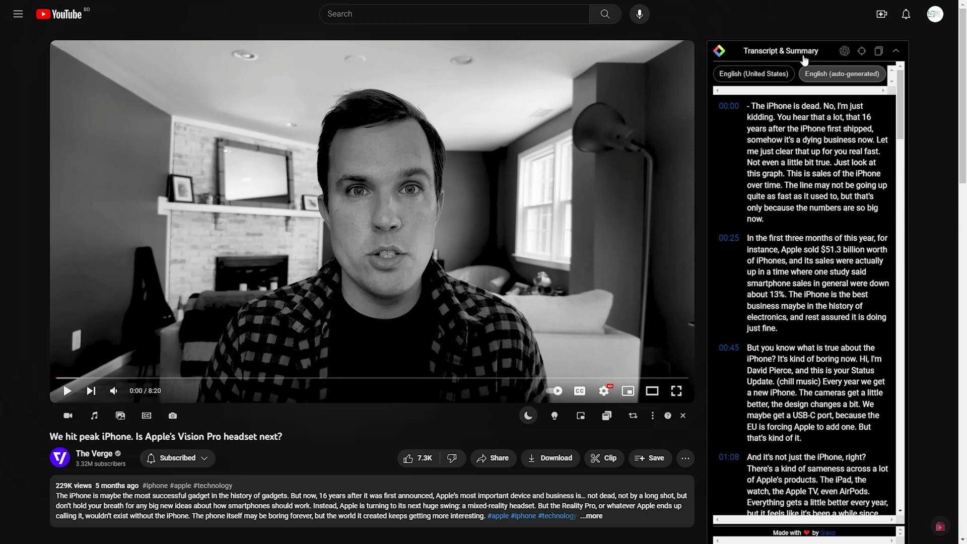
scroll(down, 3)
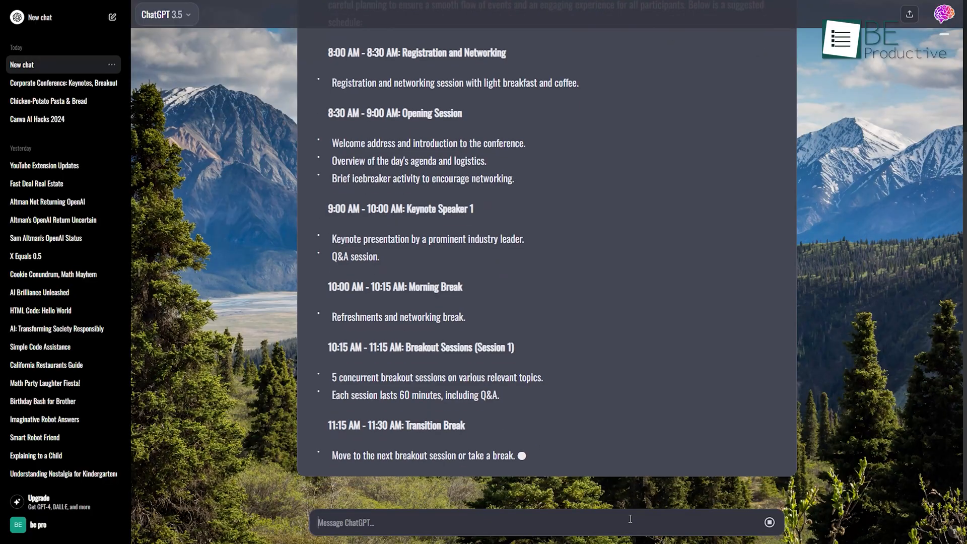
Scroll through the generated corporate conference schedule
scroll(down, 3)
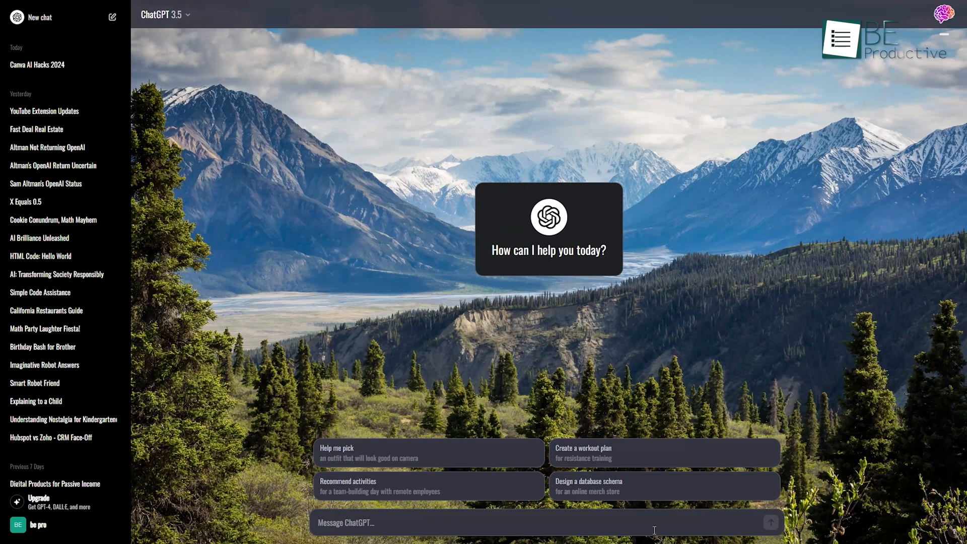
Send a unique potato, chicken, pasta and bread recipe request and scroll the result
text(Create a unique recipe consisting of potato, chicken, pasta, and bread. include the step-by-step instruction for the recipe and measurement for five people.)
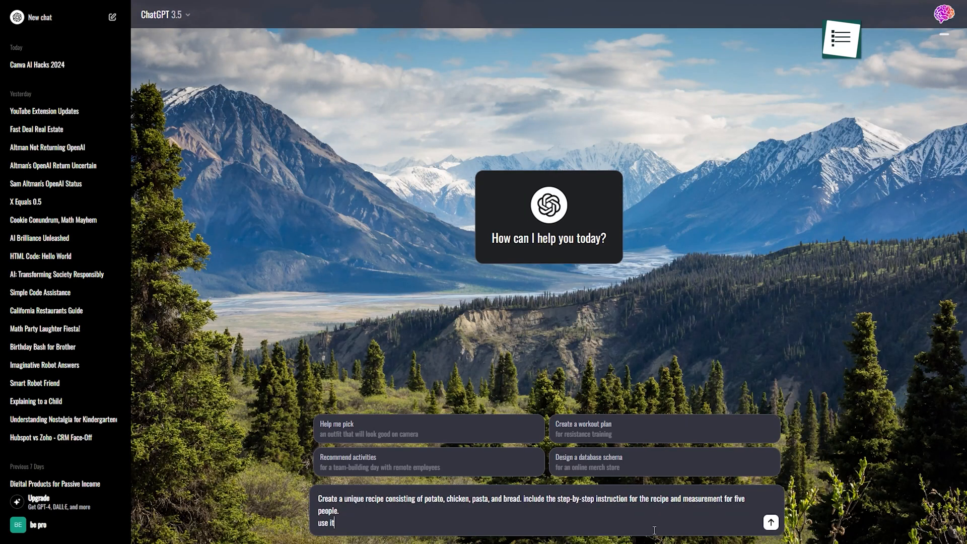
click(770, 522)
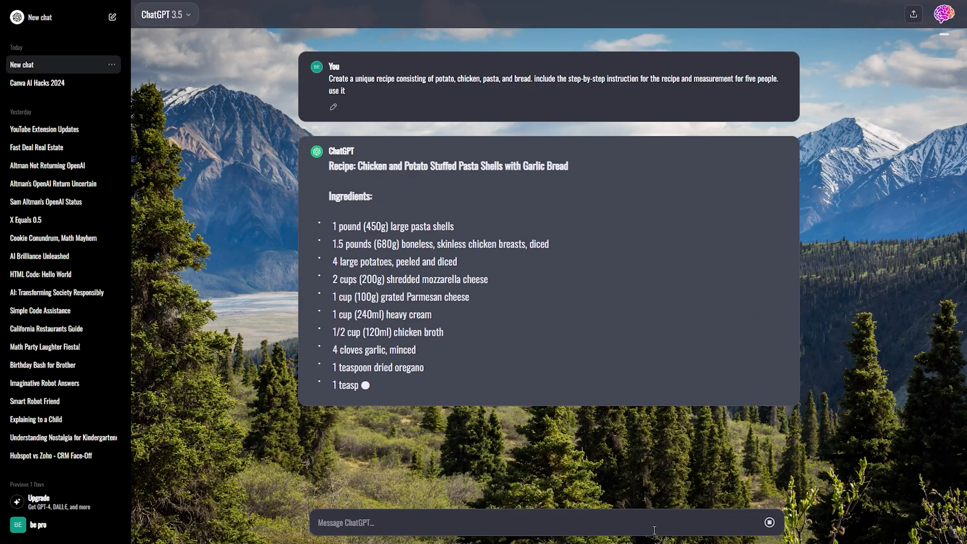
scroll(down, 3)
text(Make a 10 days workout plan for me, without any instruments)
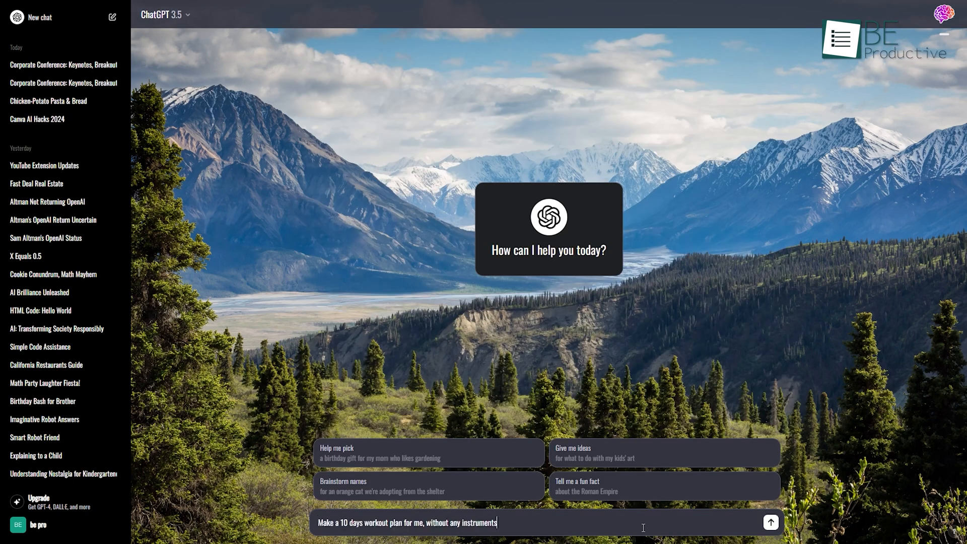
Send the 10-day no-equipment workout plan request
click(771, 522)
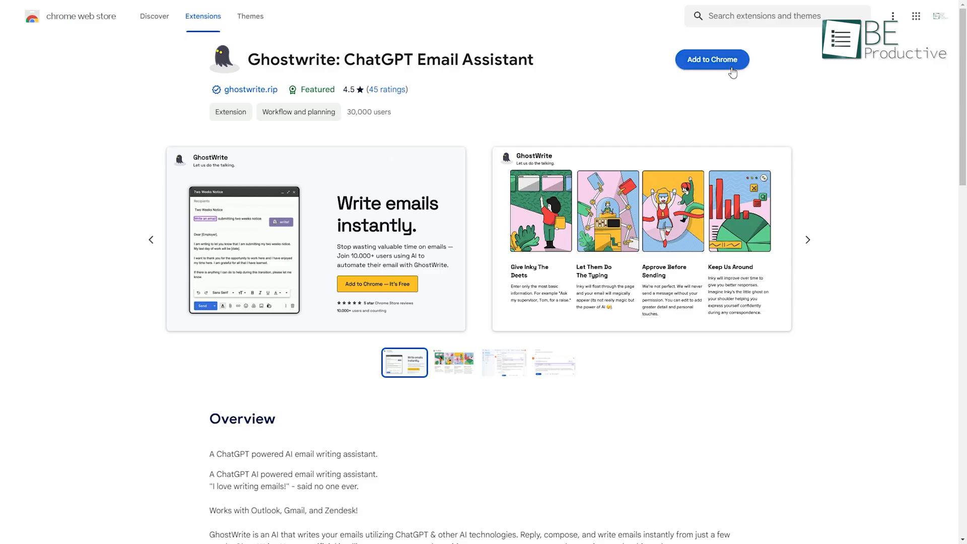
Add Ghostwrite: ChatGPT Email Assistant to Chrome and confirm the installation
click(713, 59)
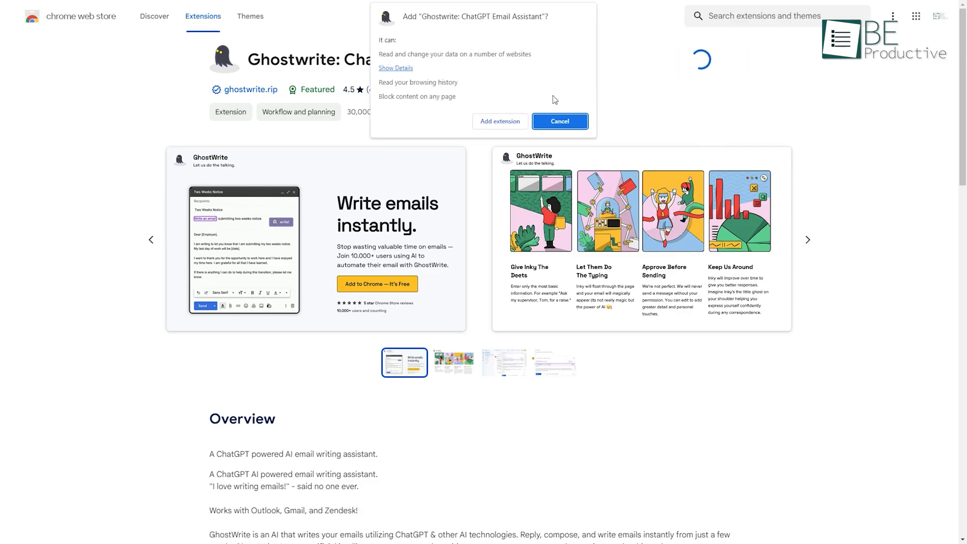
click(560, 122)
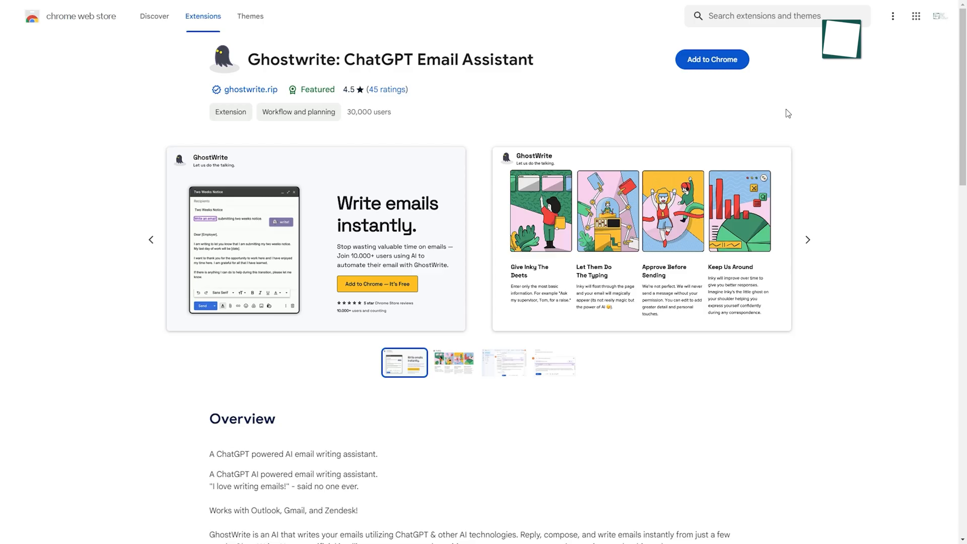
mouse_move(730, 72)
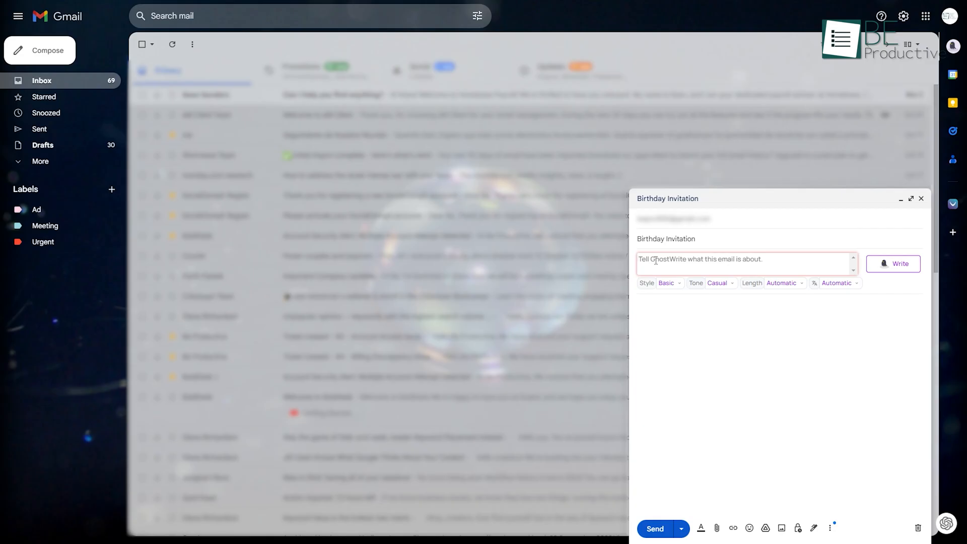
Generate a birthday invitation with Ghostwrite, insert Email #1, and change the date to November 3
text(write a birthday invitation email)
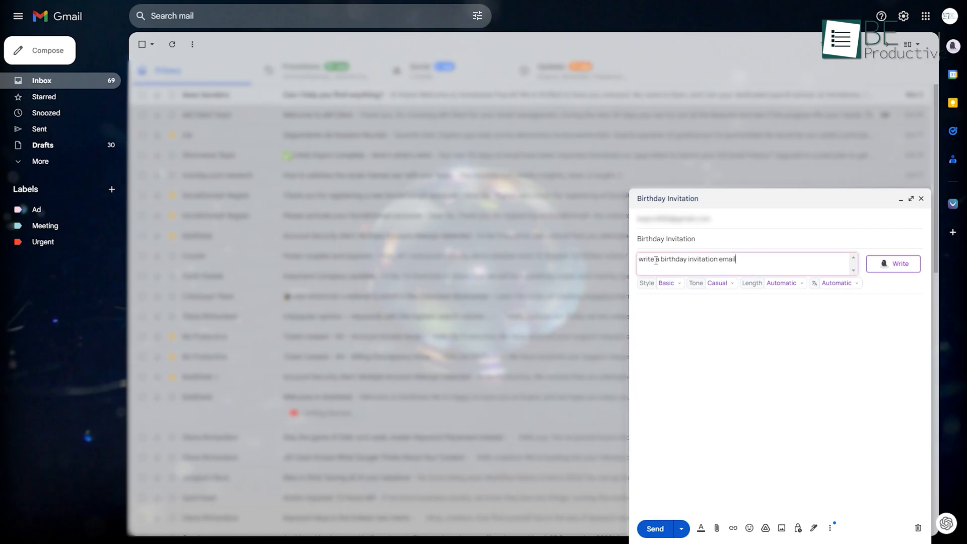
click(893, 264)
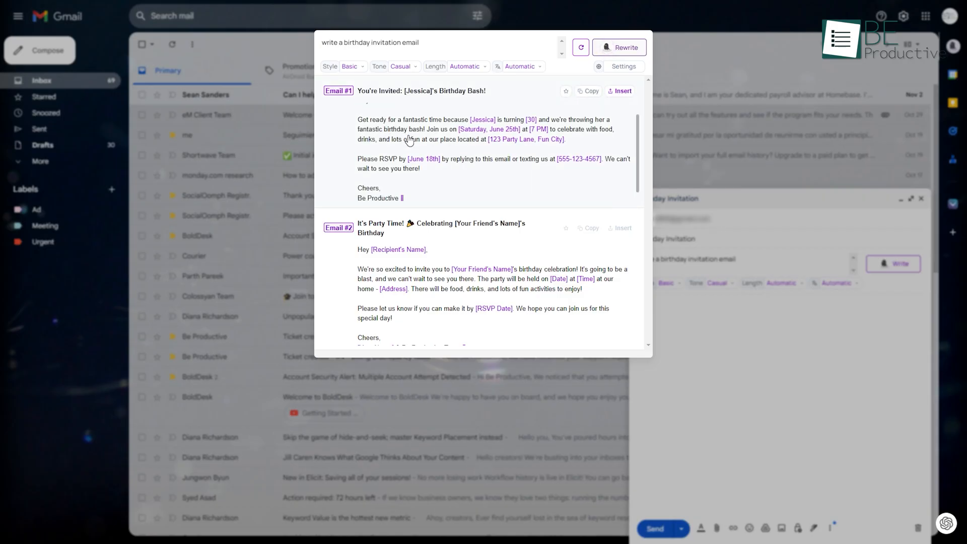
click(620, 90)
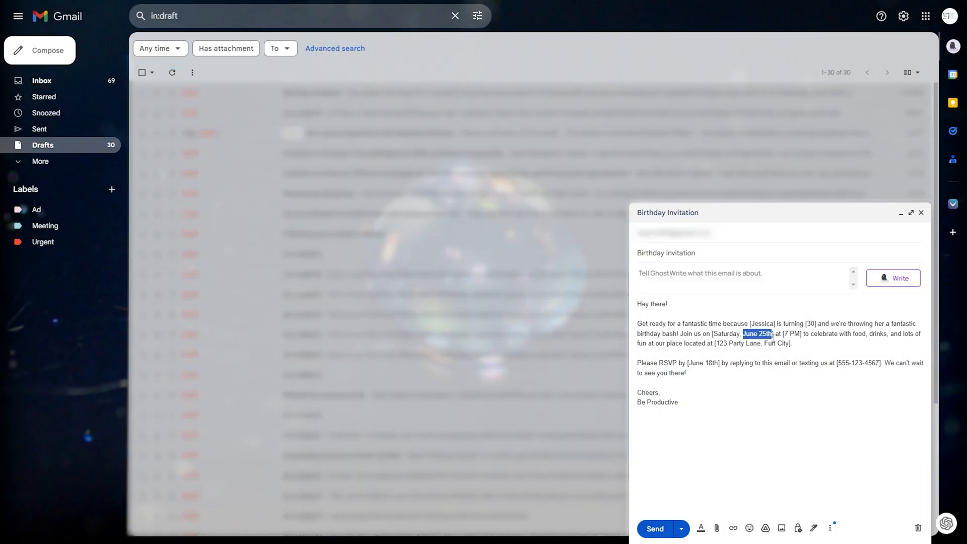
text(November 3)
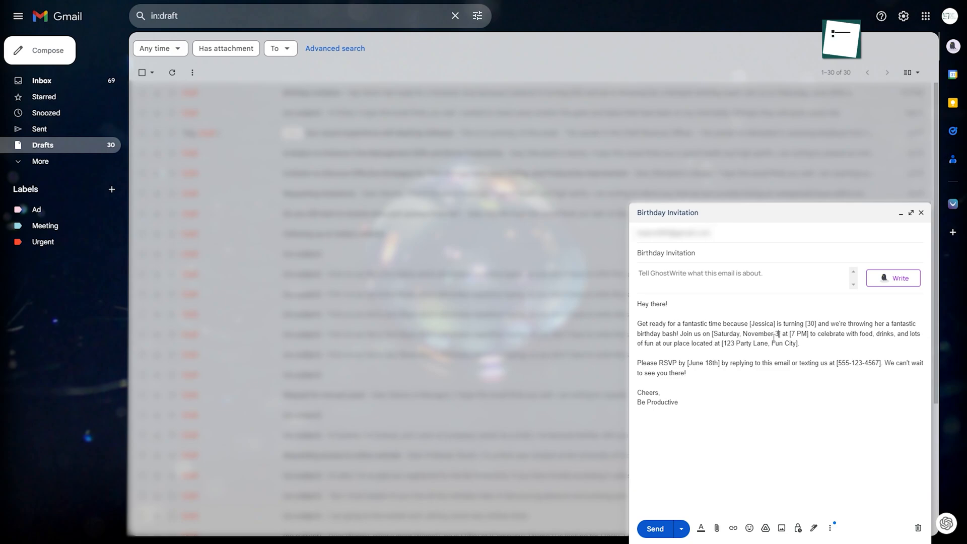